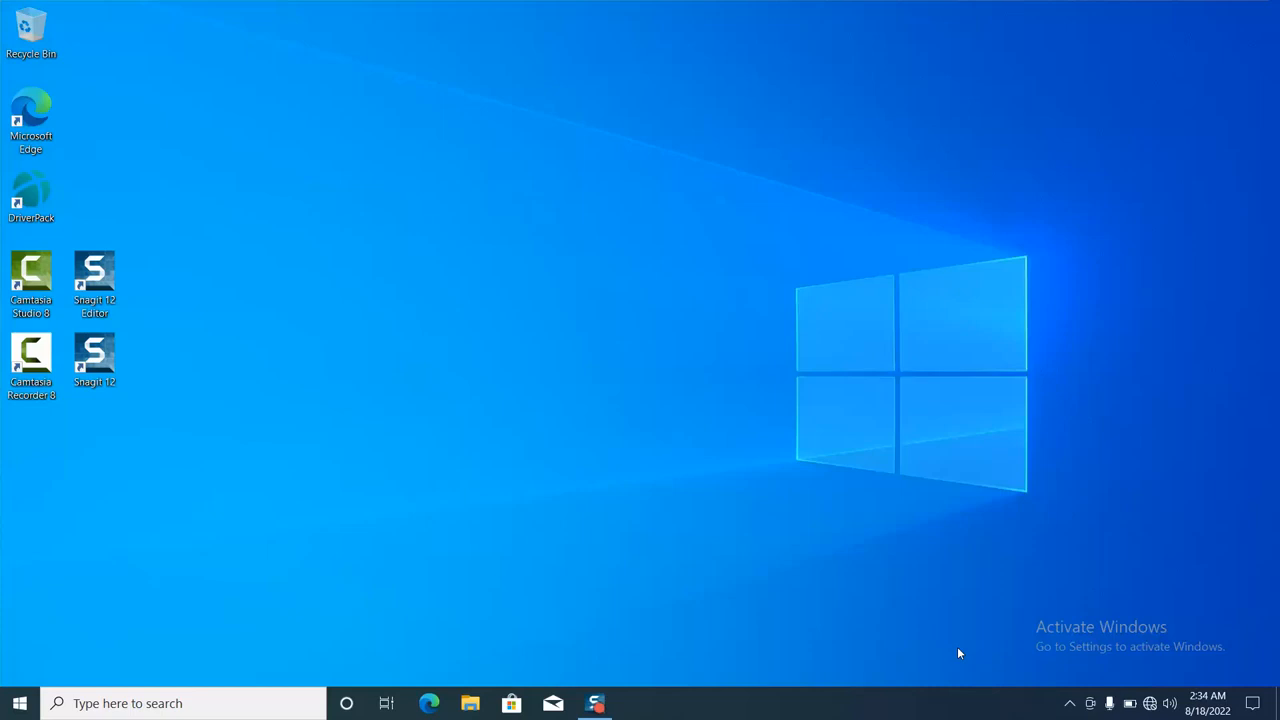
pyautogui.moveTo(964, 650)
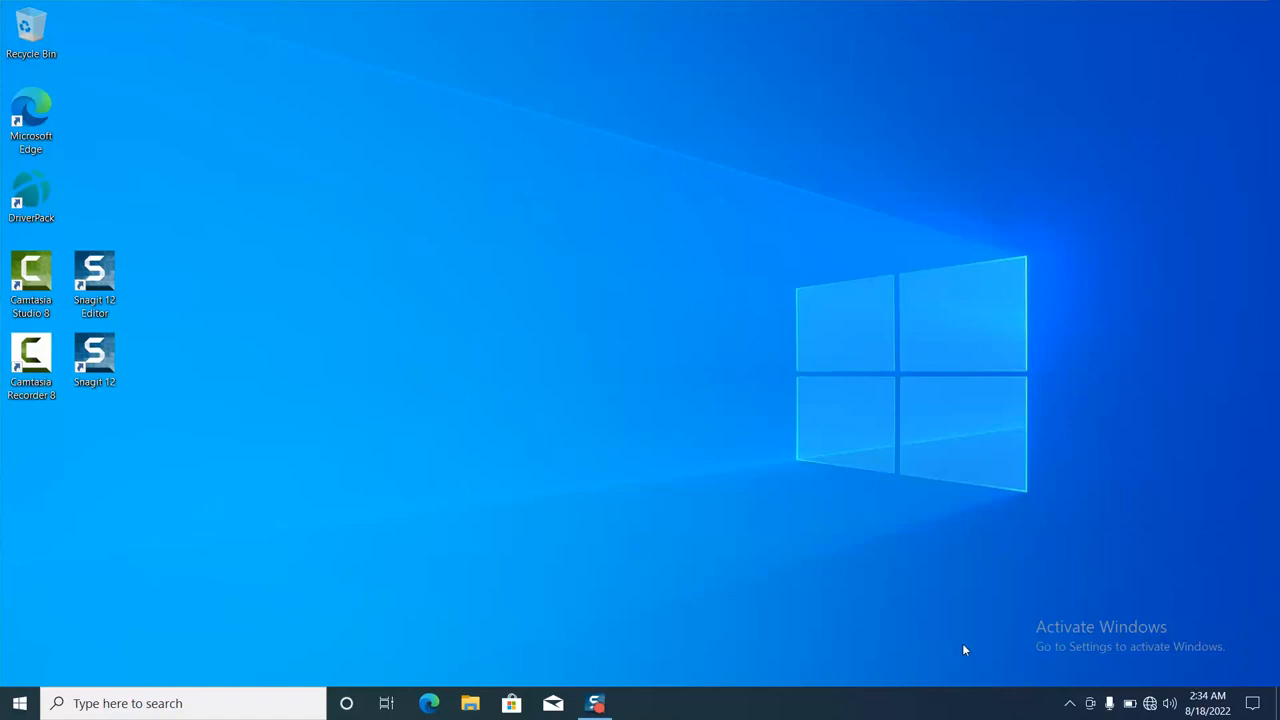
# Launch Windows Settings from the Start menu and reach Ease of Access
pyautogui.click(20, 704)
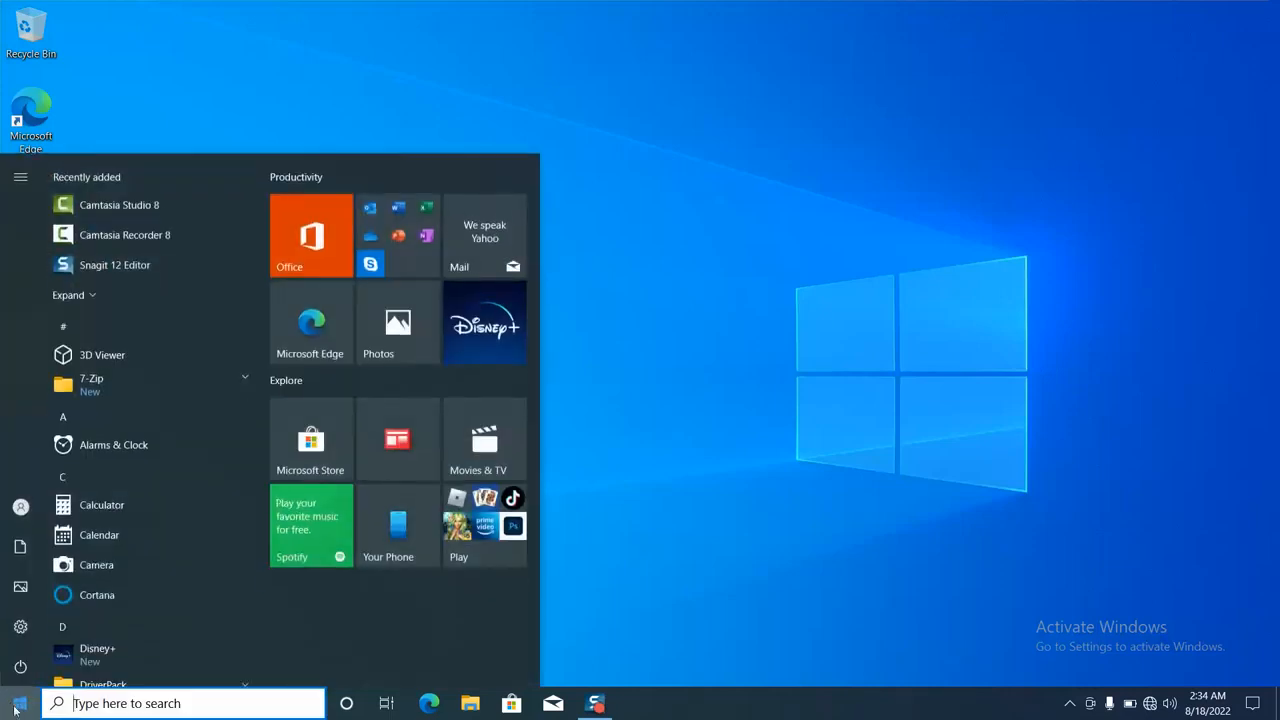
pyautogui.moveTo(16, 704)
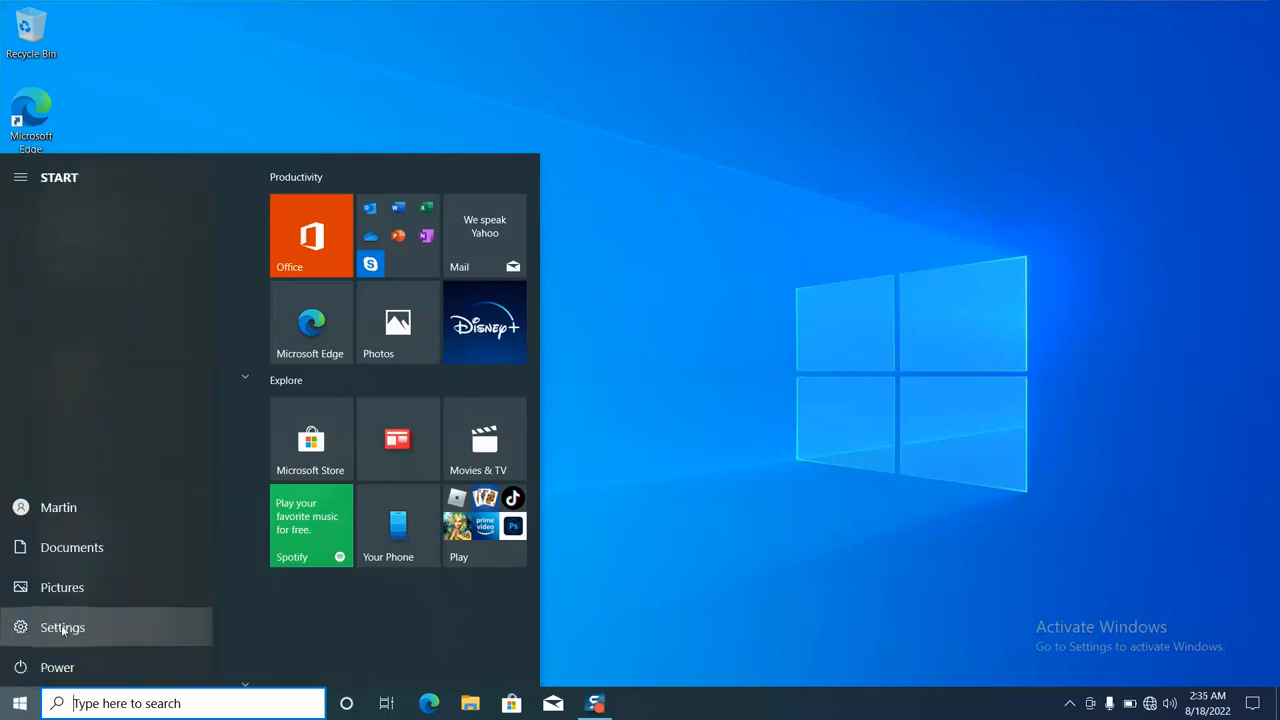
pyautogui.click(62, 628)
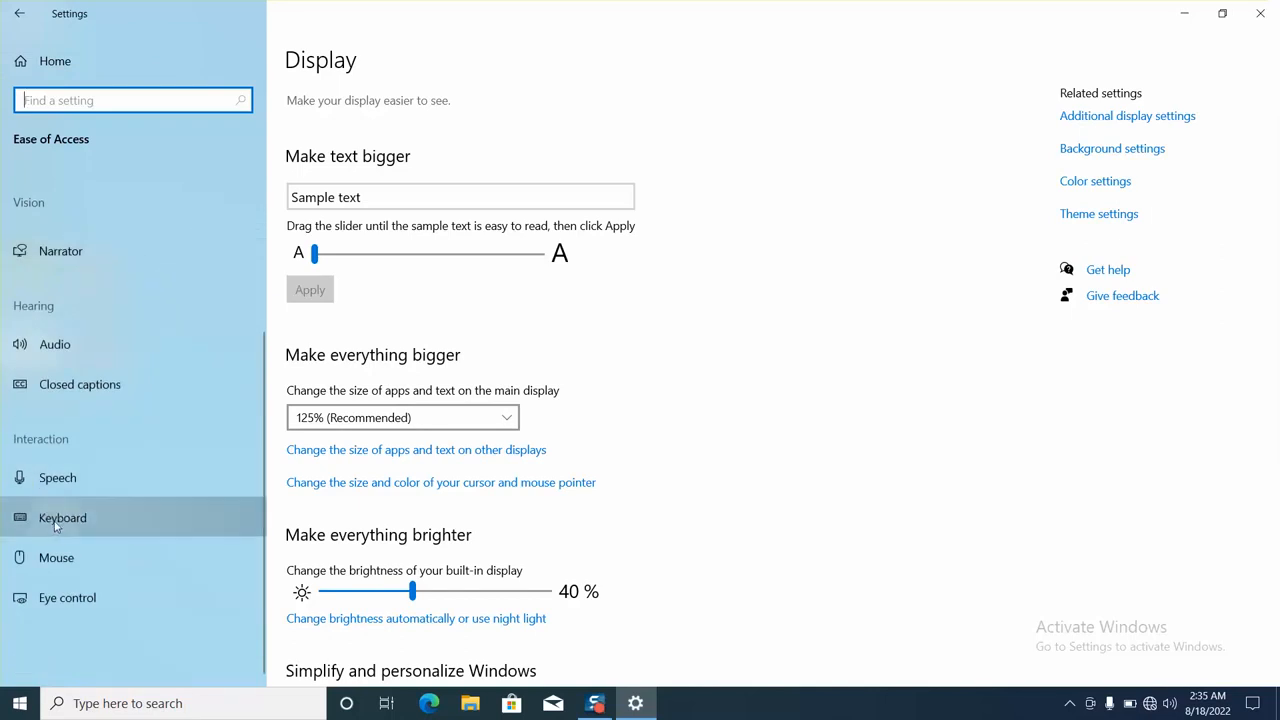
# In Ease of Access Keyboard, switch the On-Screen Keyboard on, dismiss it, toggle again, then close Settings
pyautogui.click(64, 516)
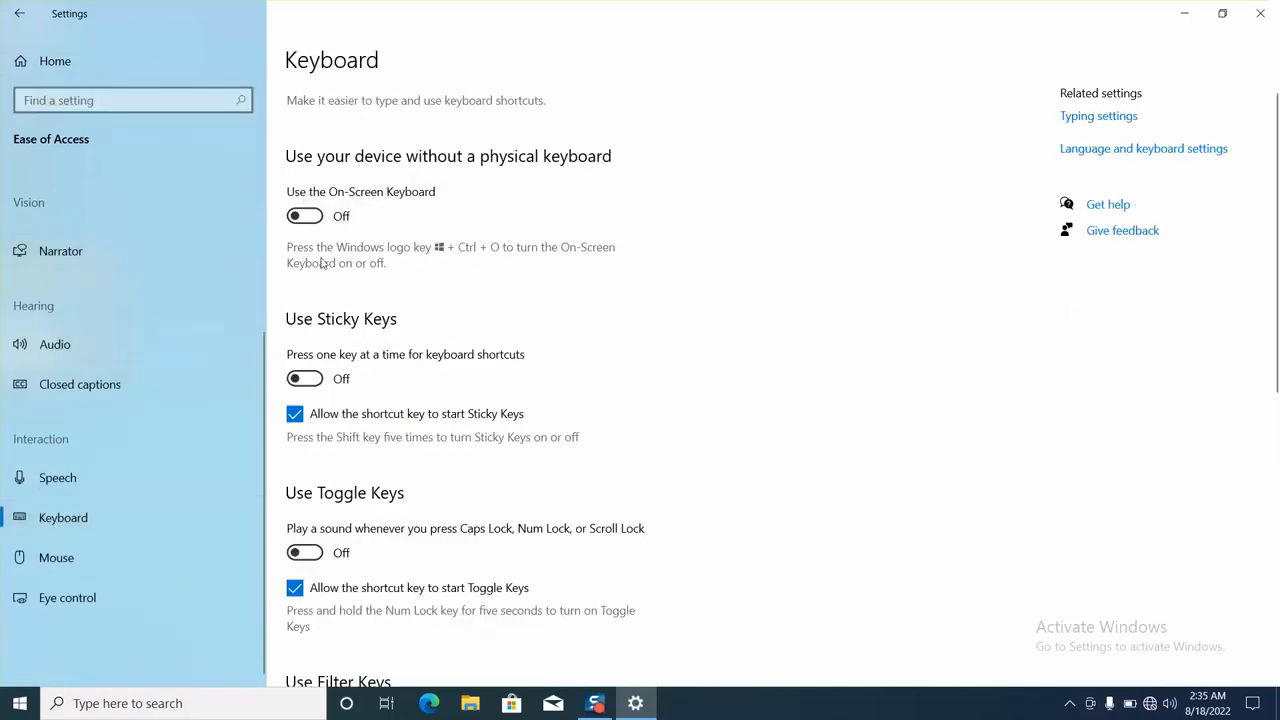
pyautogui.moveTo(404, 208)
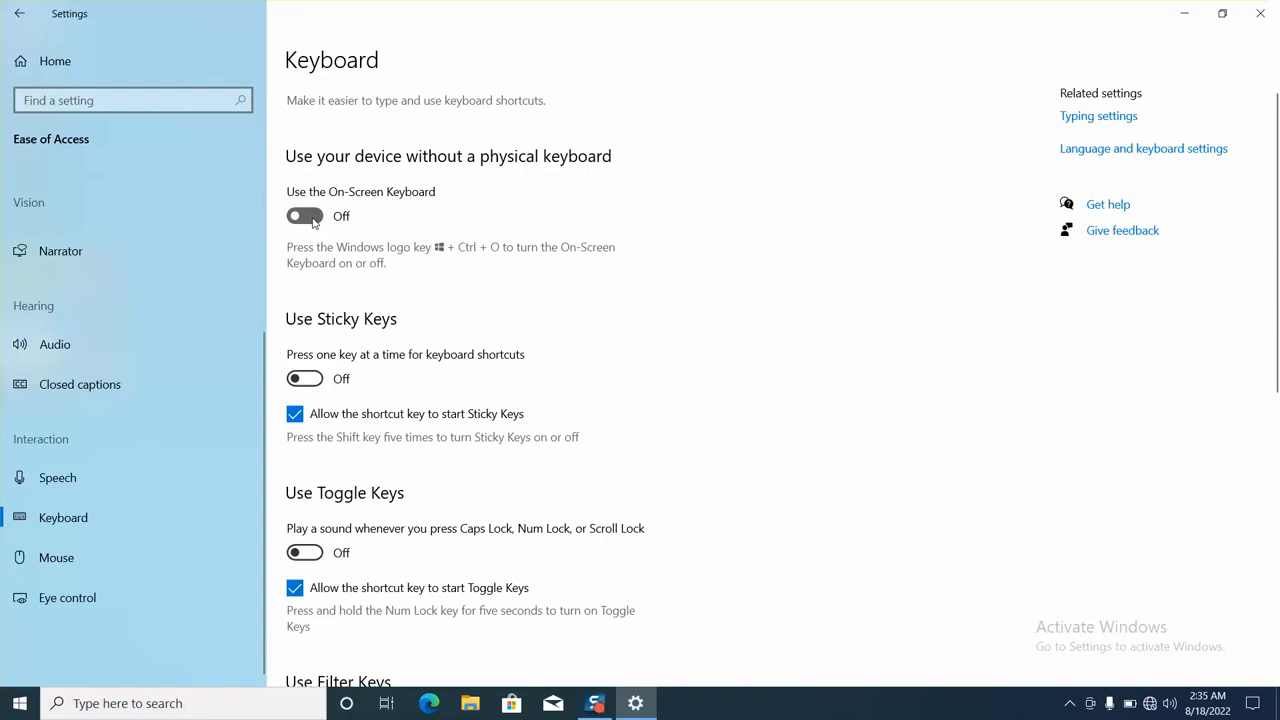
pyautogui.click(304, 216)
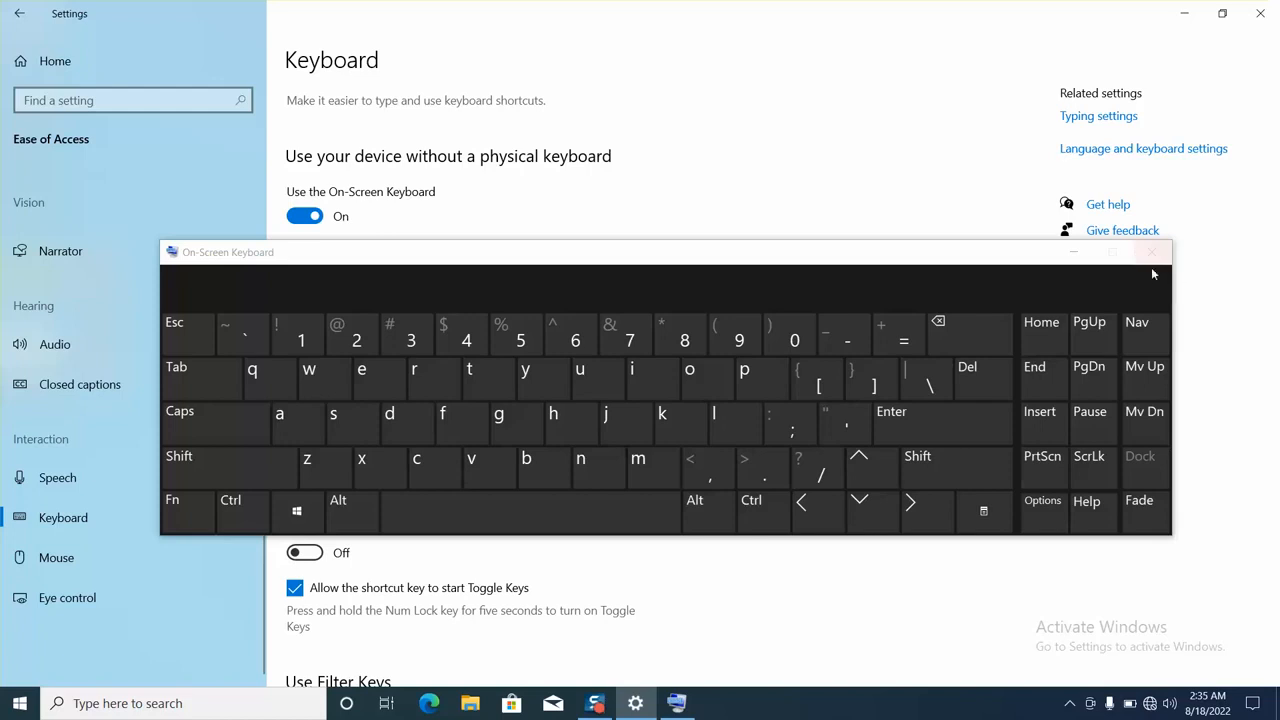
pyautogui.click(1152, 252)
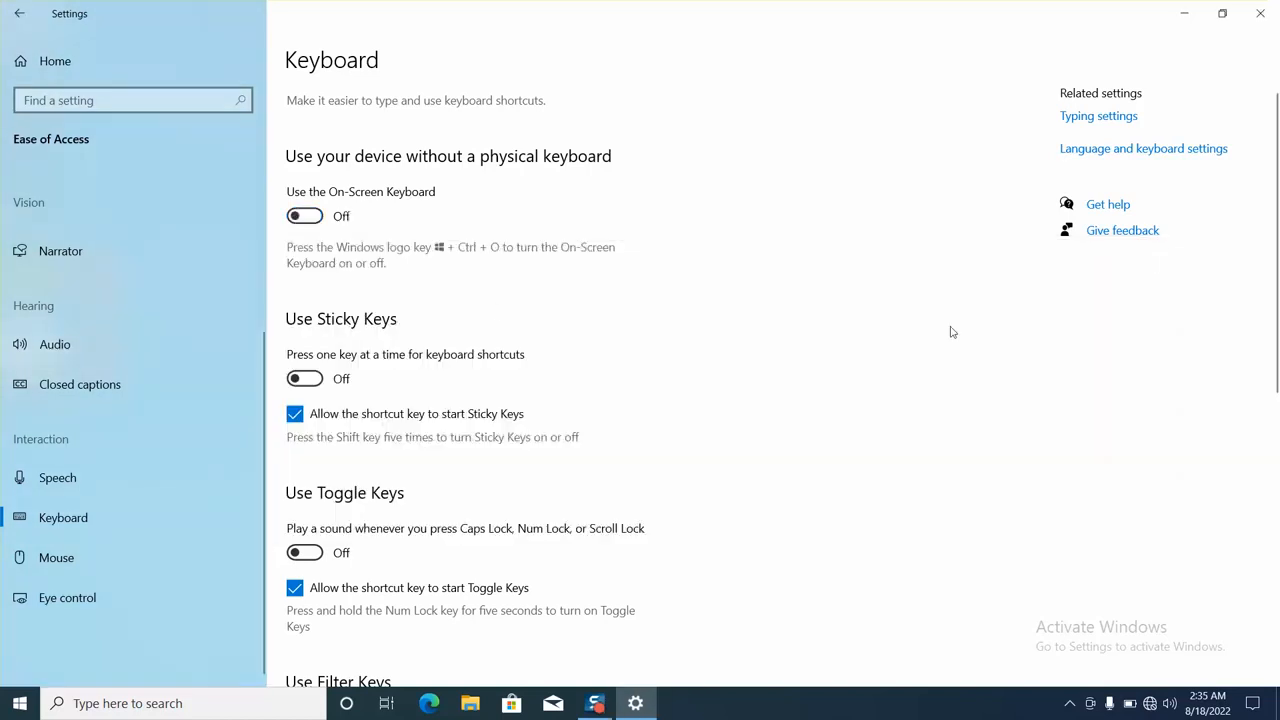
pyautogui.click(304, 216)
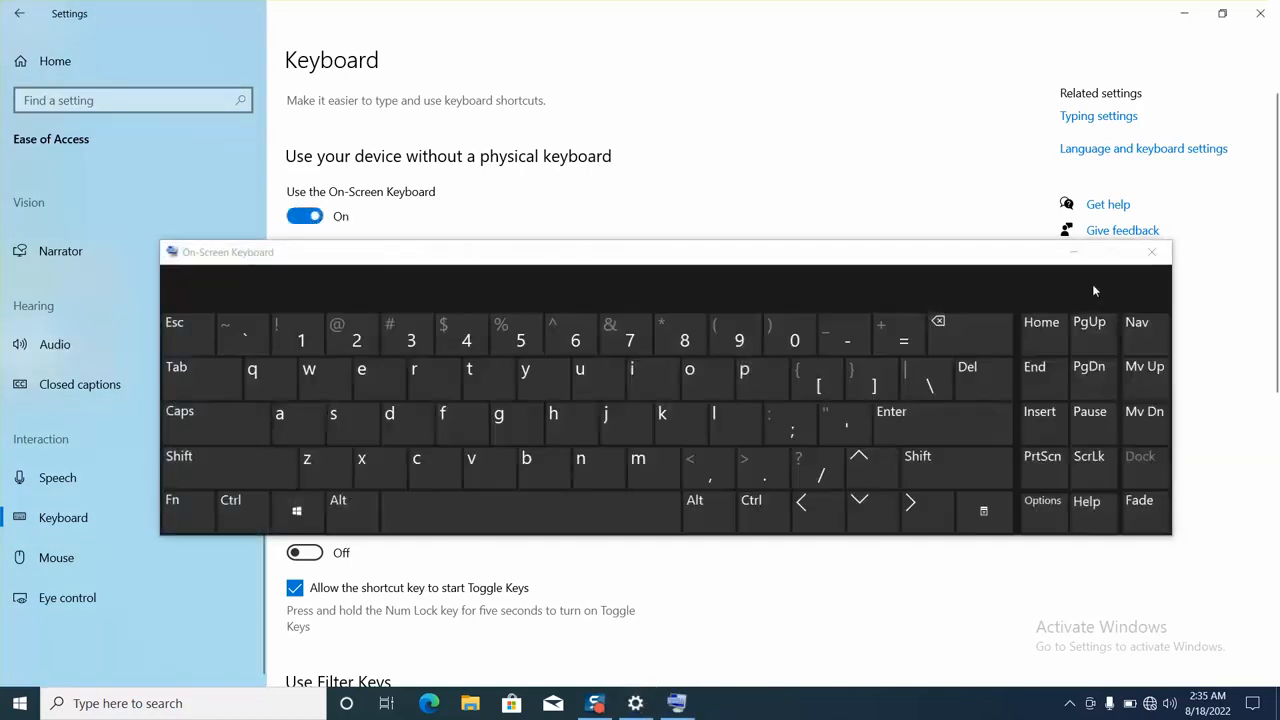
pyautogui.moveTo(1152, 252)
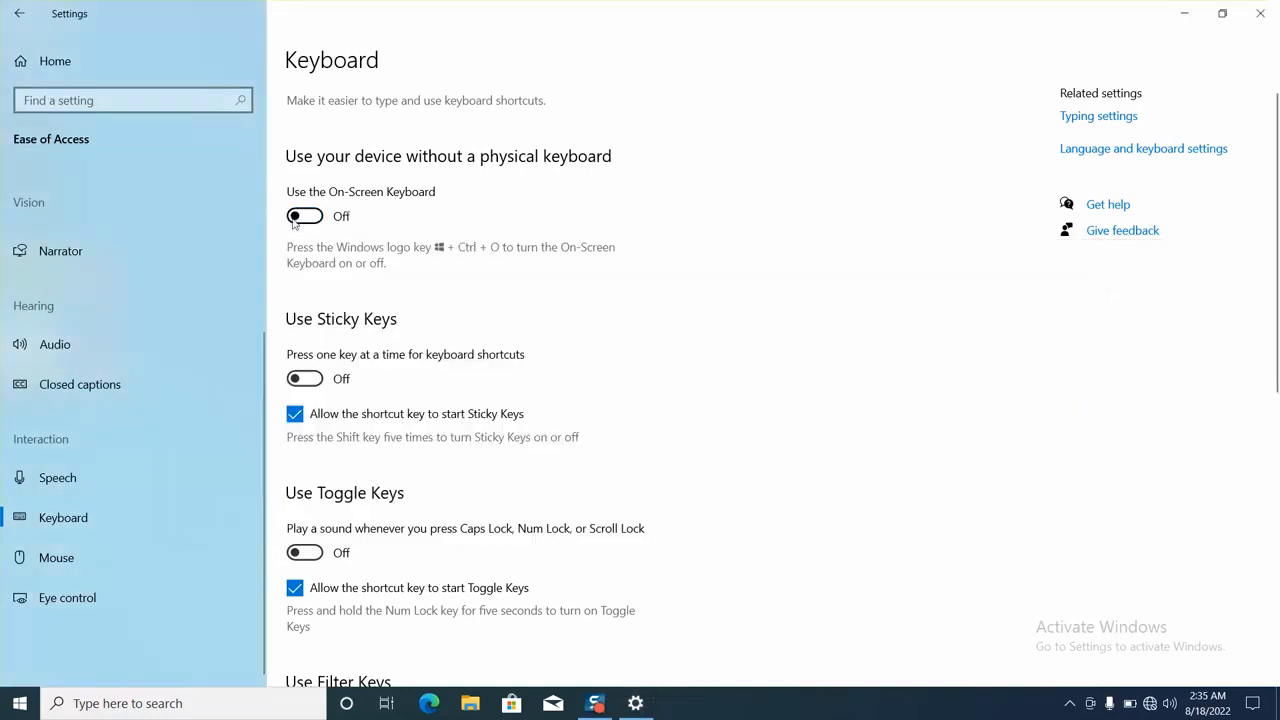
pyautogui.moveTo(1260, 12)
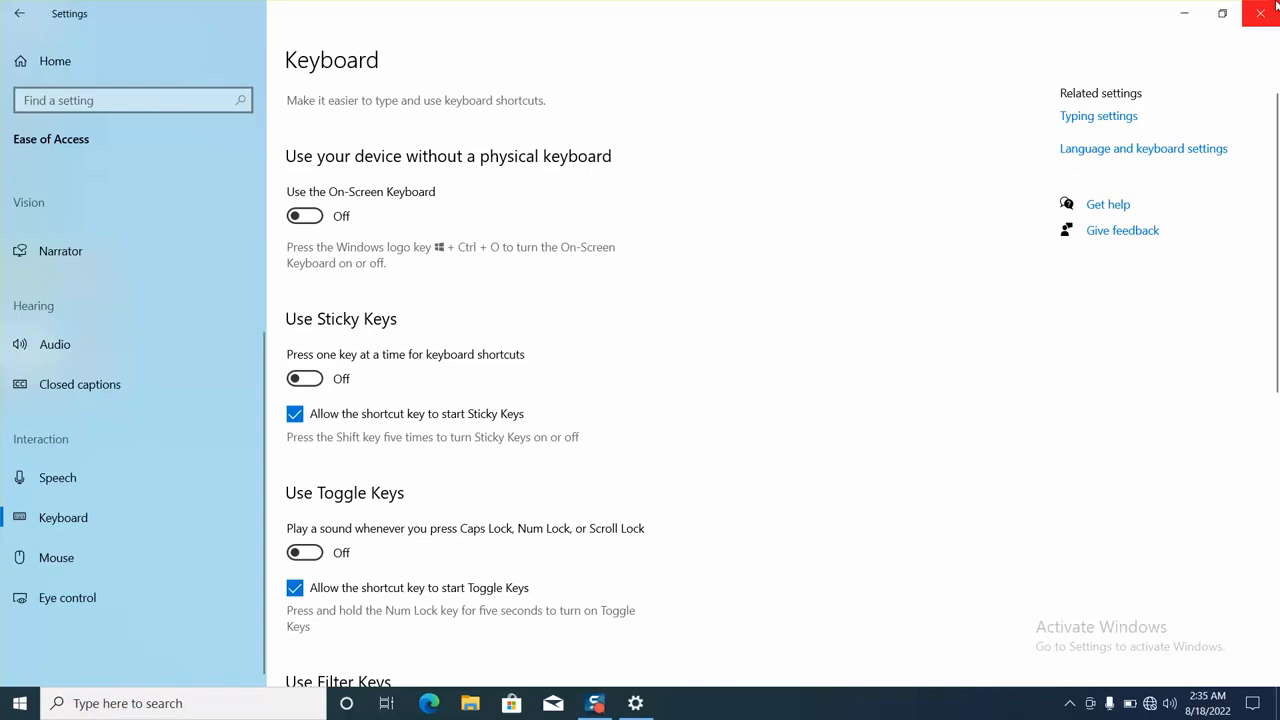
pyautogui.click(1260, 12)
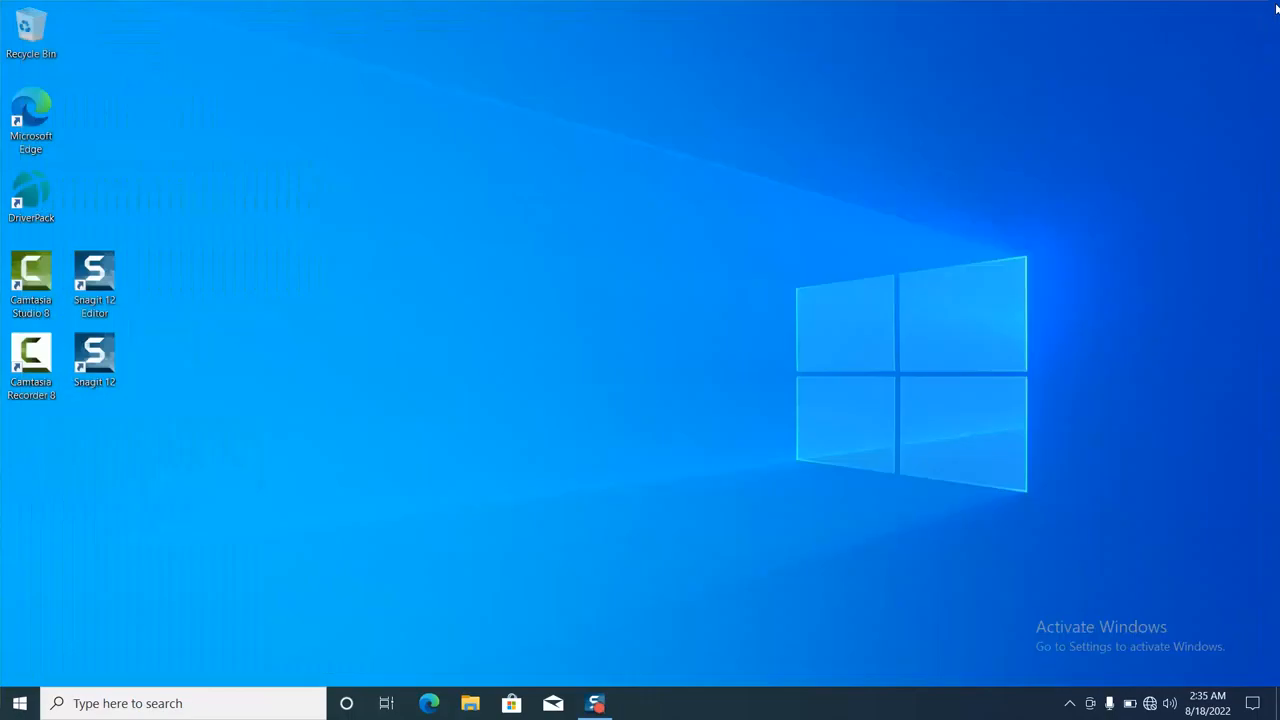